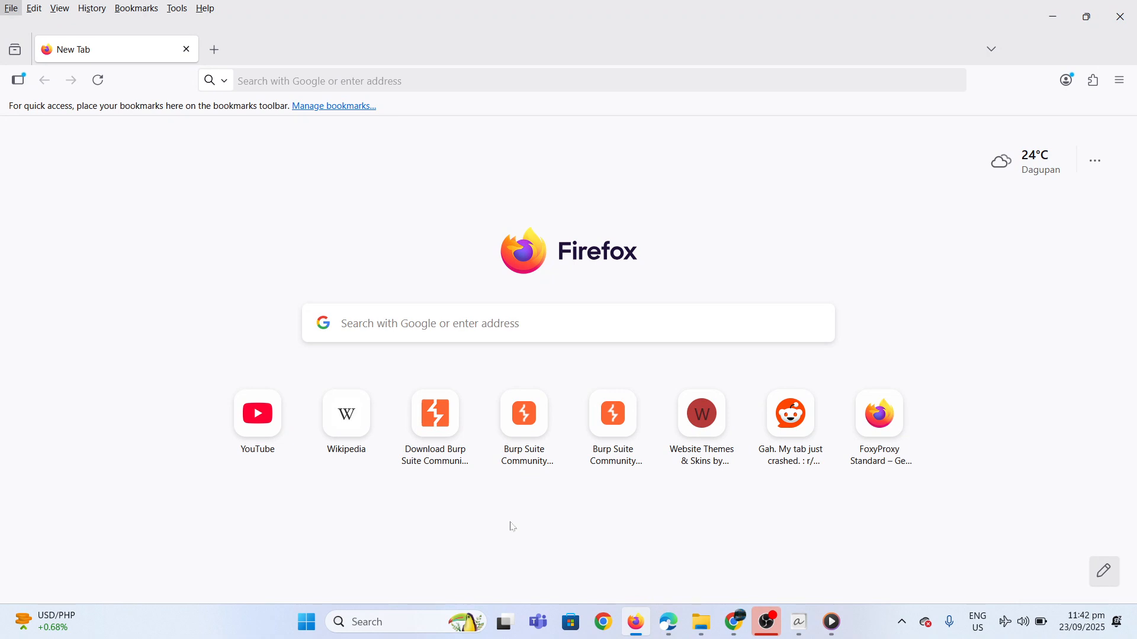
mouse_move(555, 489)
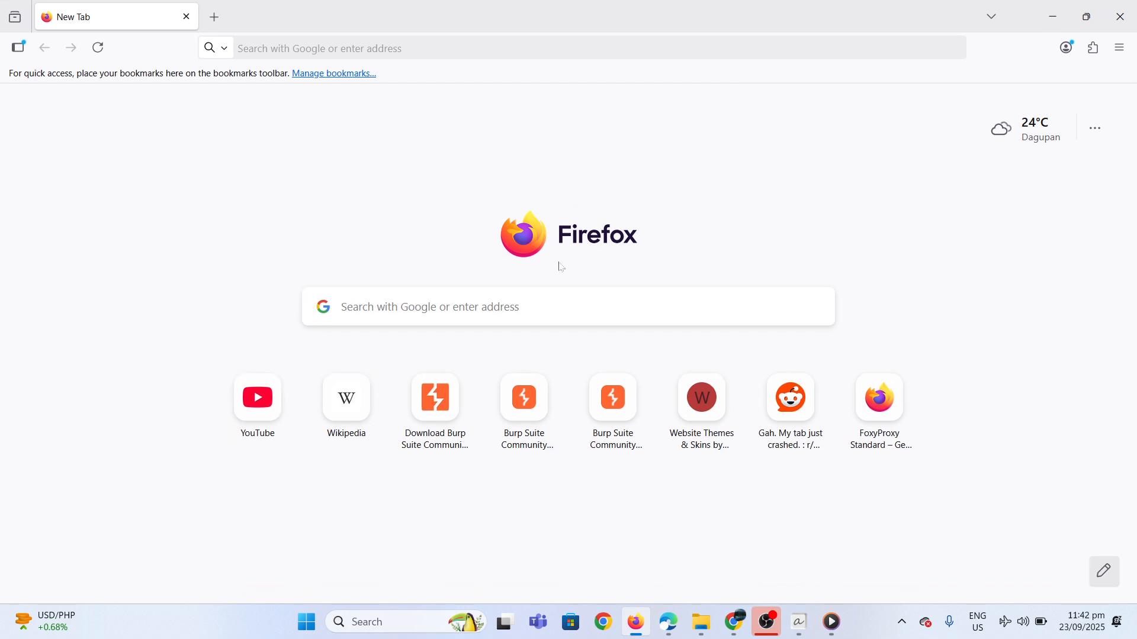
mouse_move(571, 220)
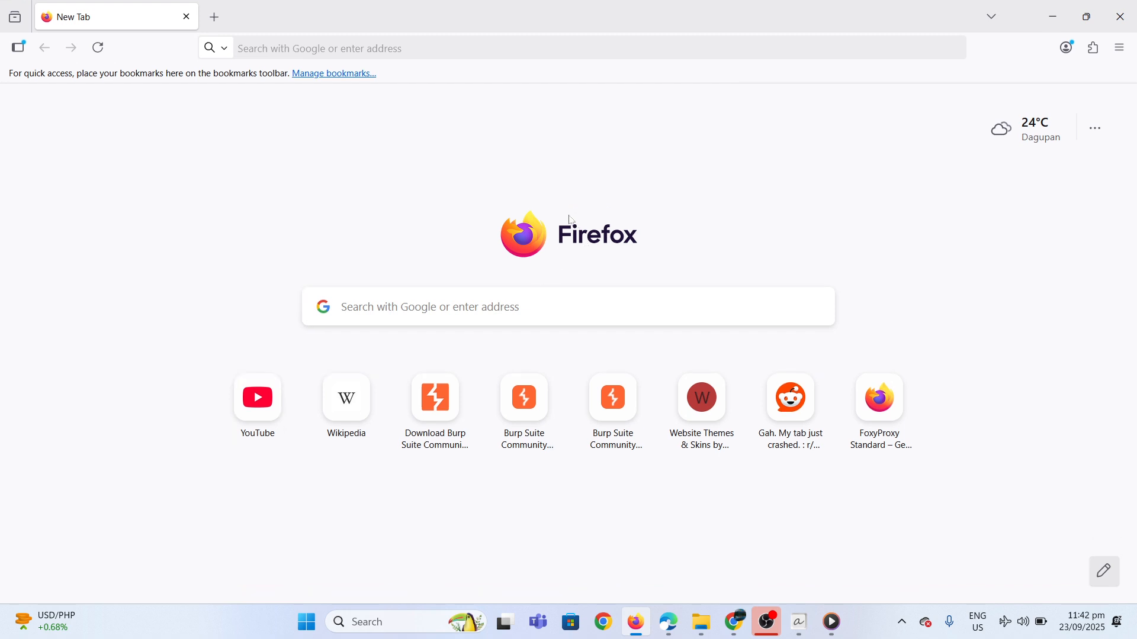
mouse_move(596, 207)
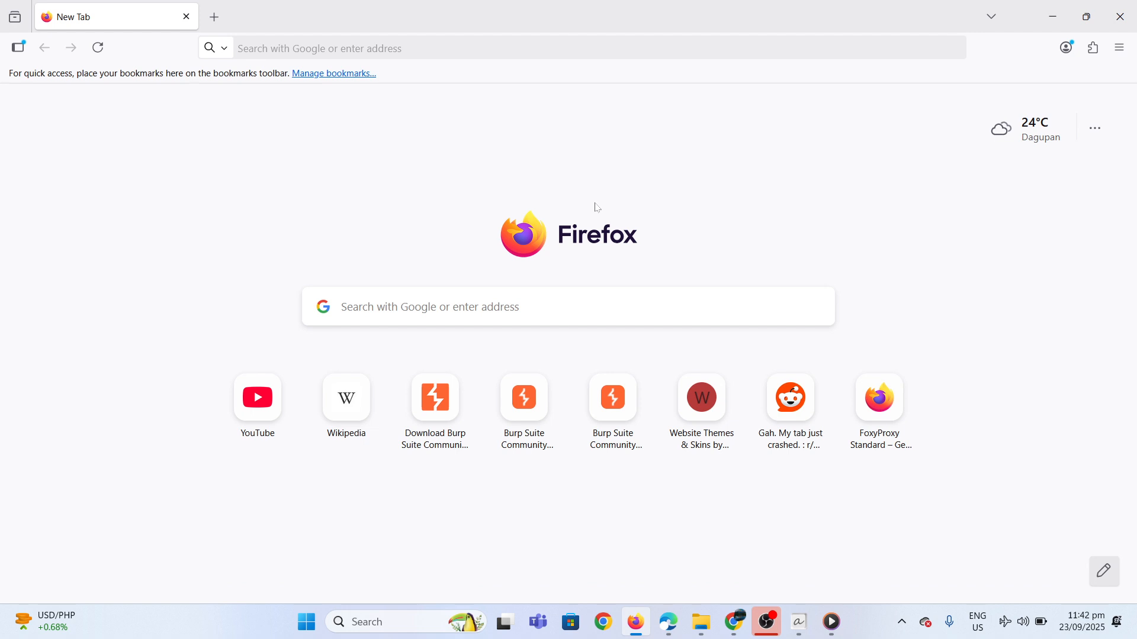
mouse_move(778, 5)
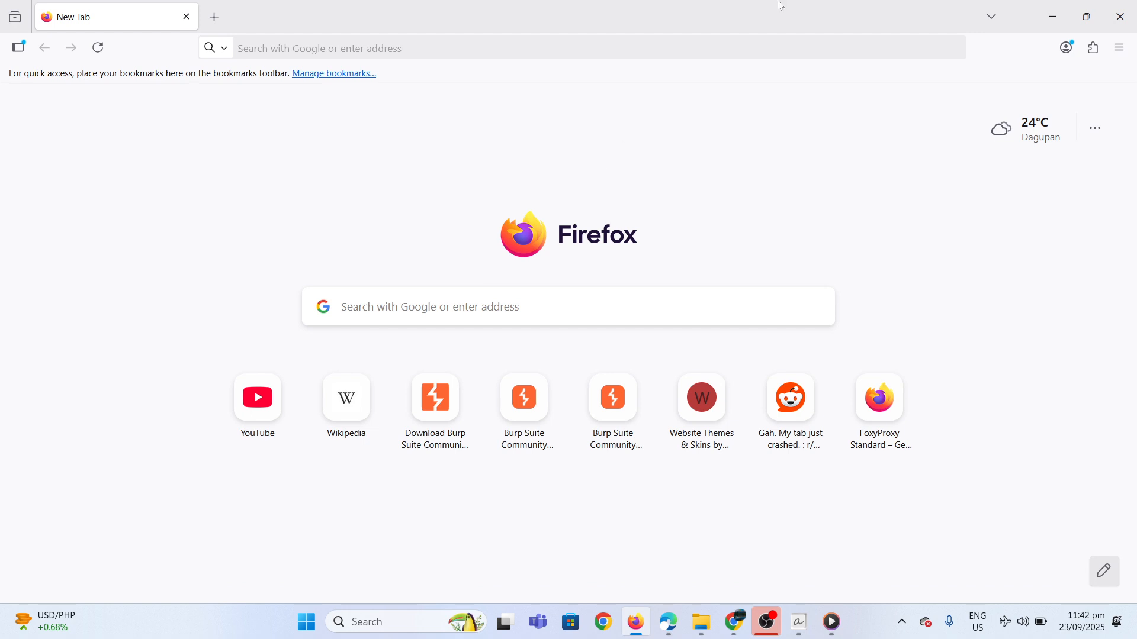
mouse_move(1119, 48)
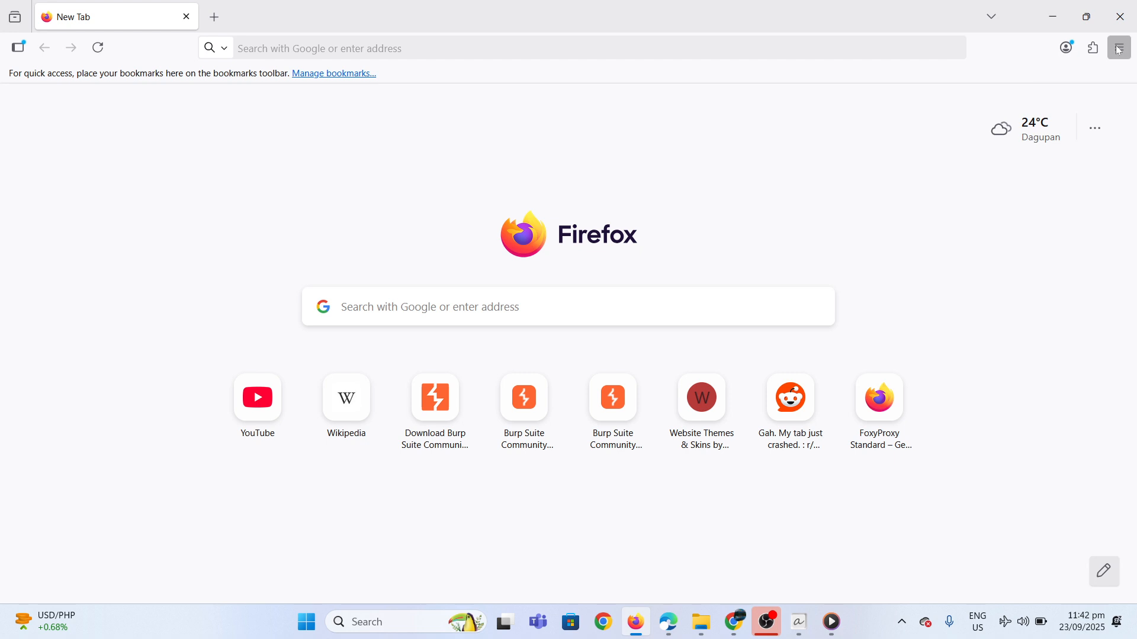
Step: Reach the Add-ons Manager's Extensions and themes page from the main menu
left_click(1119, 48)
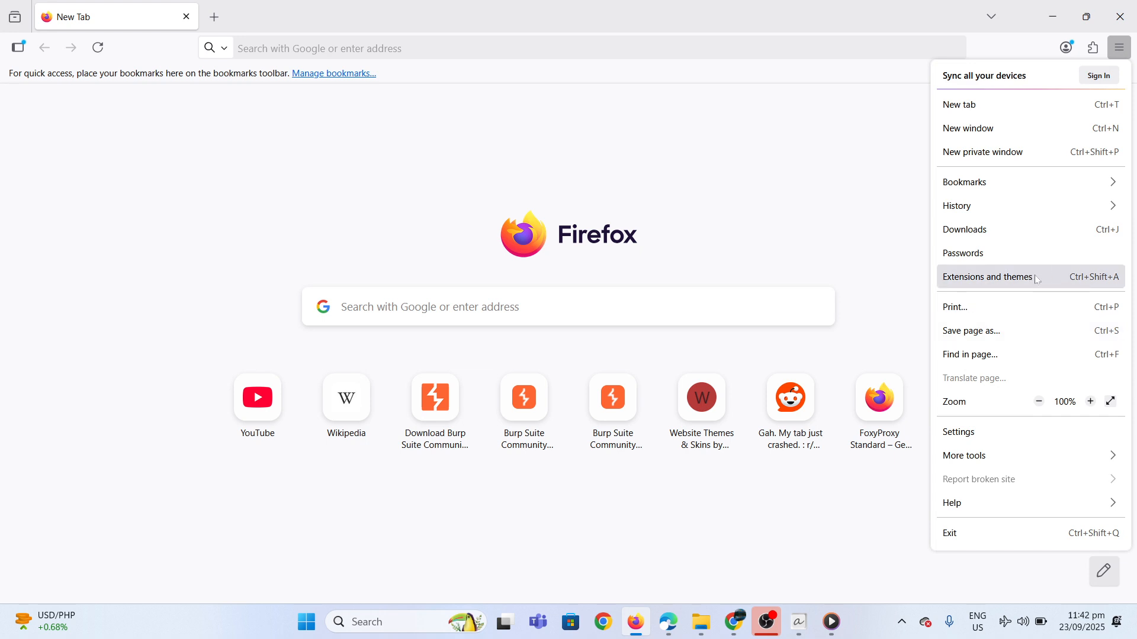
mouse_move(1013, 278)
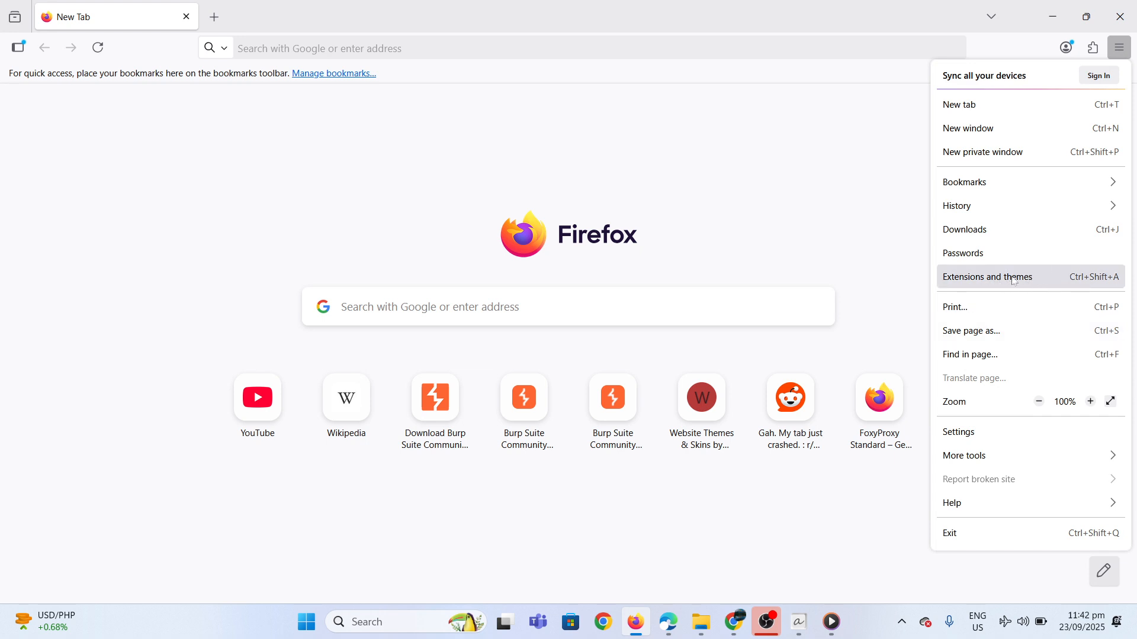
mouse_move(971, 282)
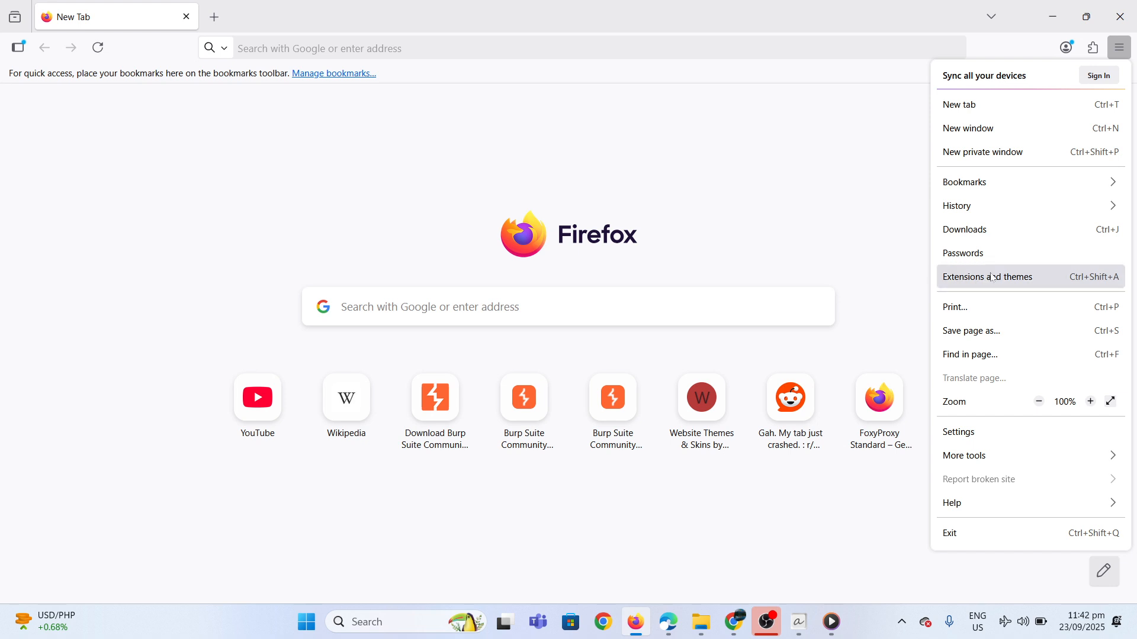
left_click(986, 276)
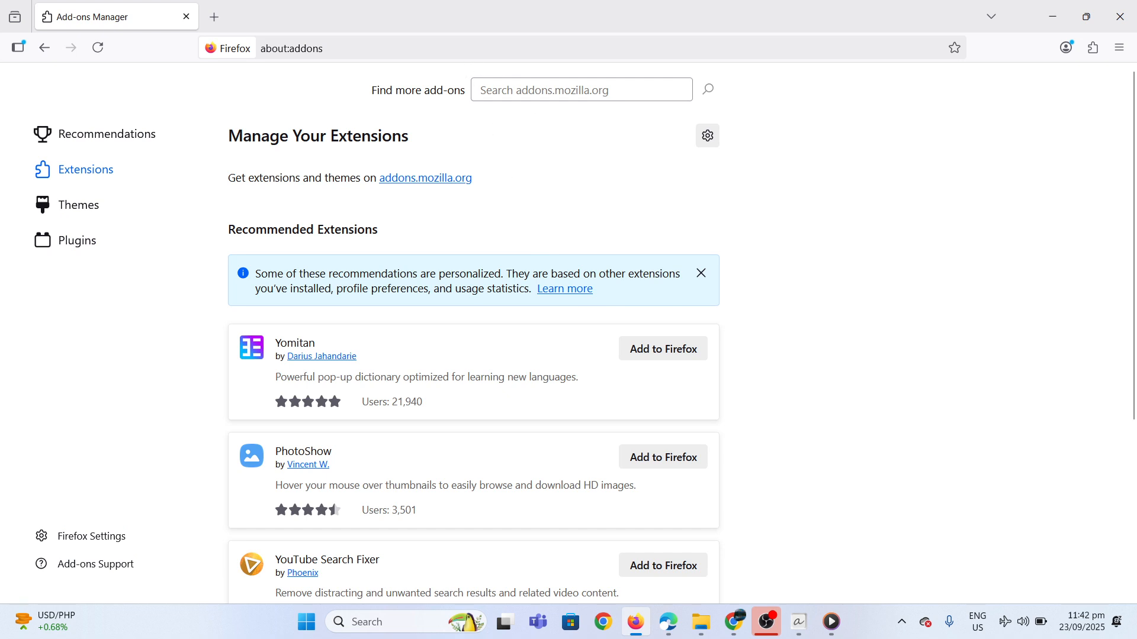
Step: Search add-ons for 'Video DownloadHelper' and go to its listing page
left_click(580, 89)
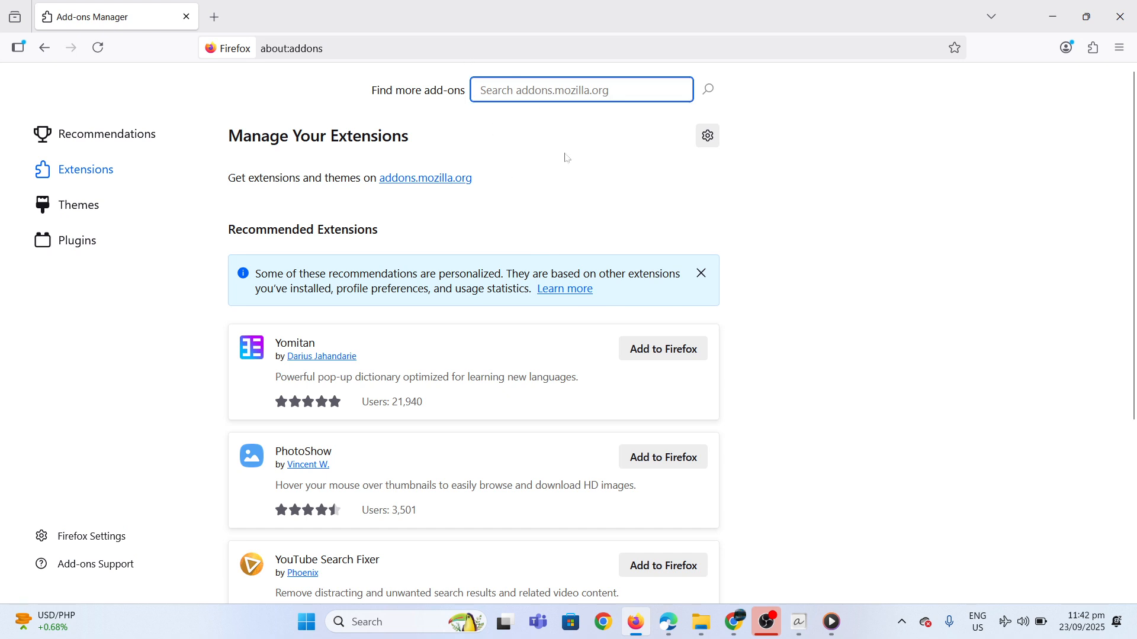
type("Video DownloadHelper.")
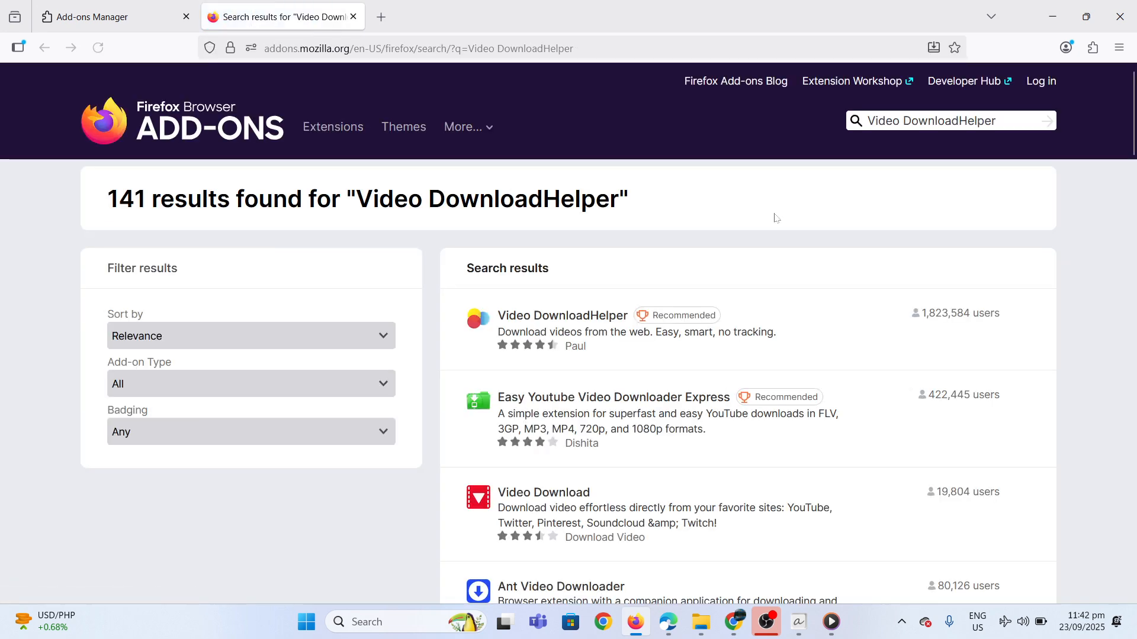
mouse_move(561, 315)
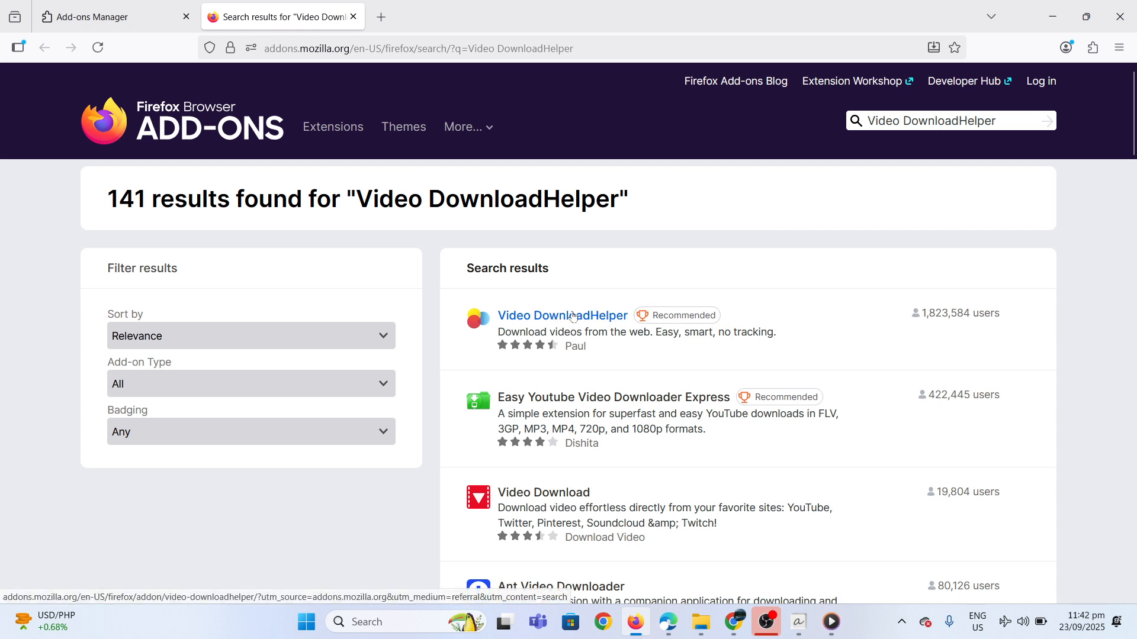
left_click(561, 315)
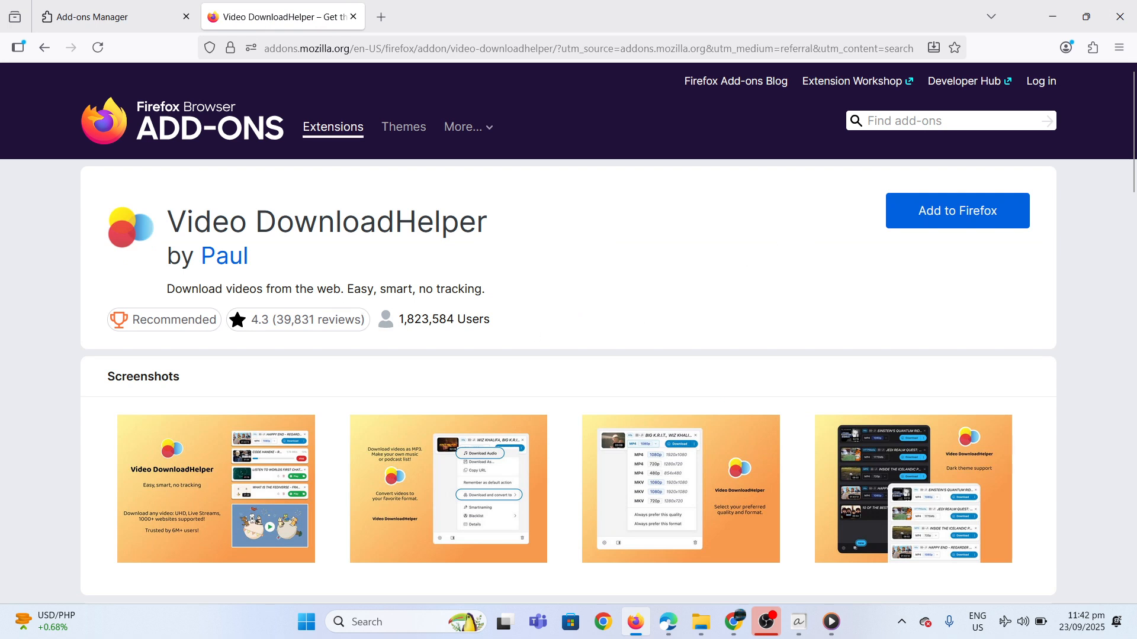
mouse_move(988, 215)
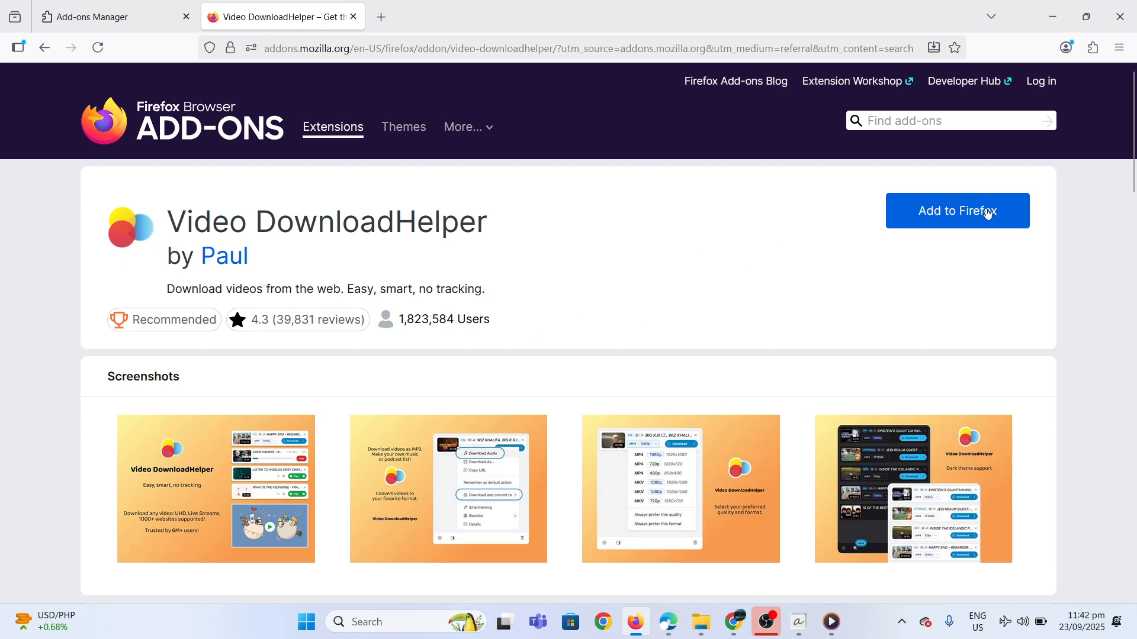
Step: Add Video DownloadHelper to Firefox and approve its requested permissions
left_click(956, 211)
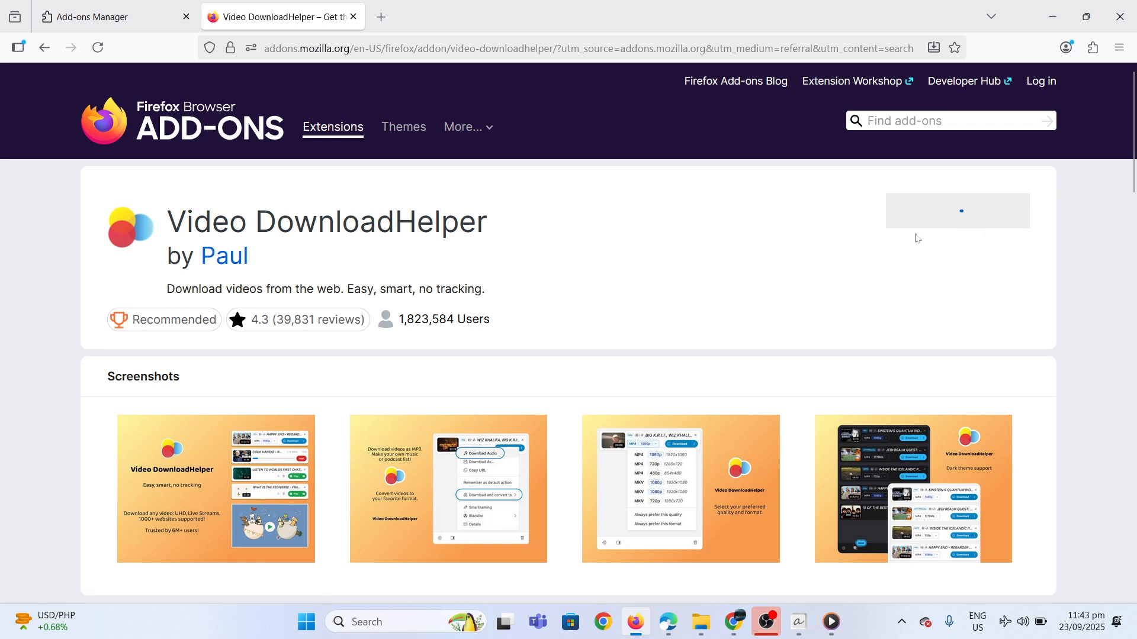
left_click(1091, 47)
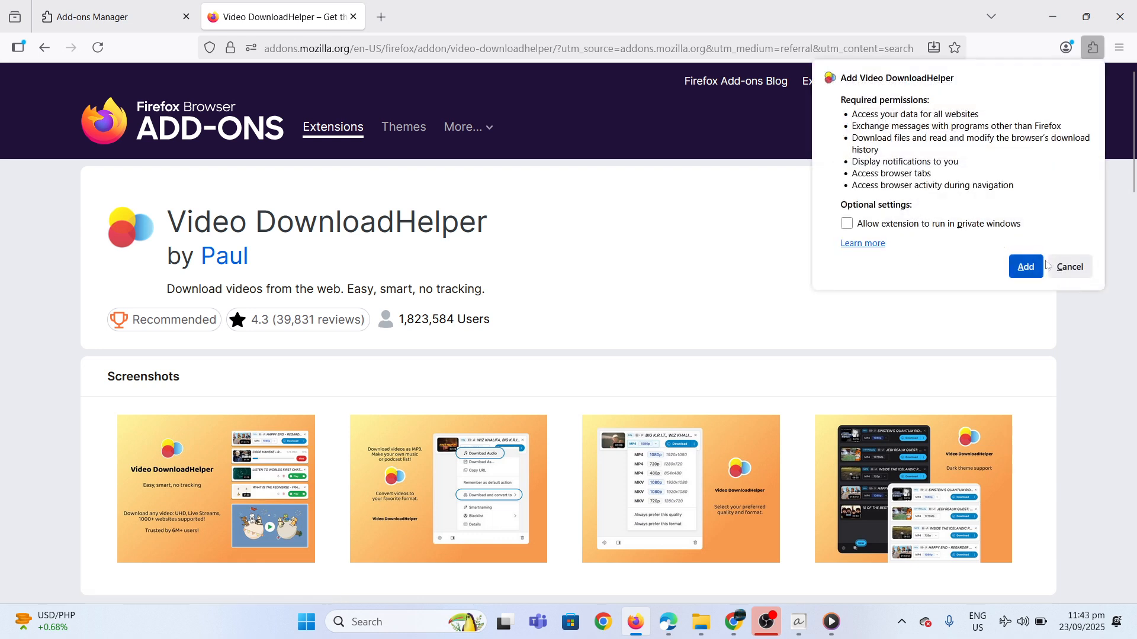
left_click(1024, 267)
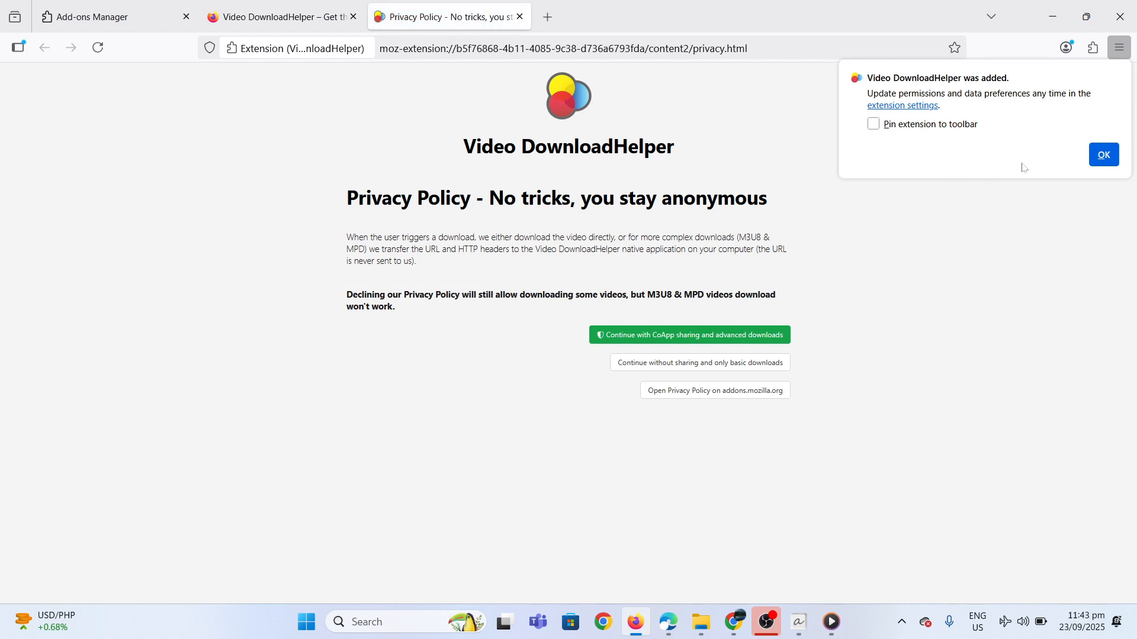
mouse_move(1102, 154)
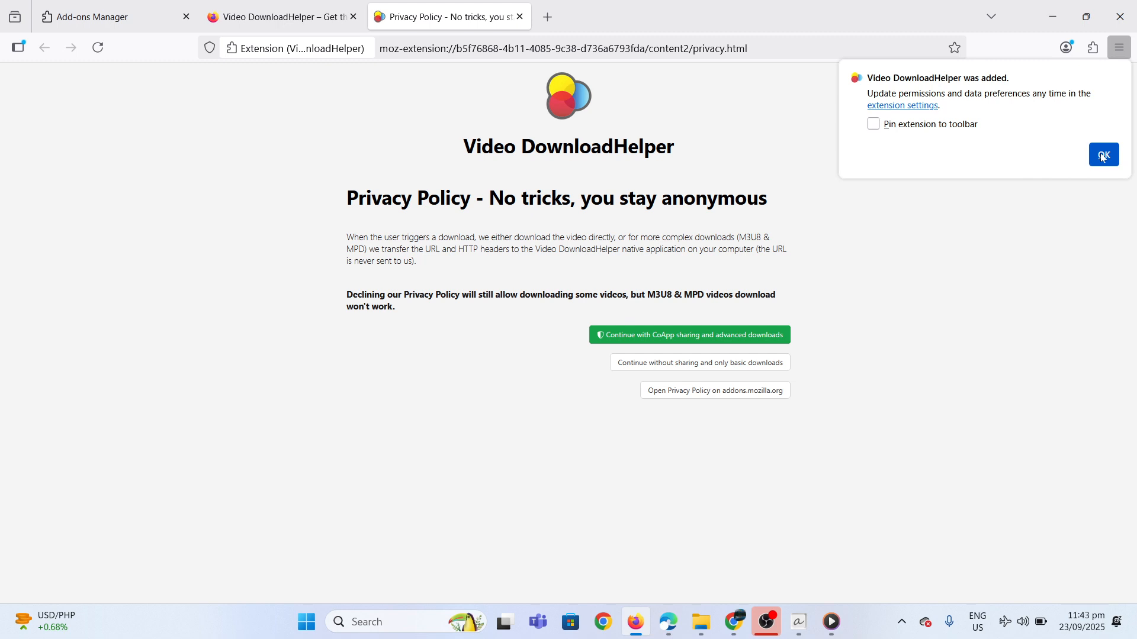
Step: Dismiss the added notice and go to YouTube in a new tab for the Sang'gre episode
left_click(1103, 154)
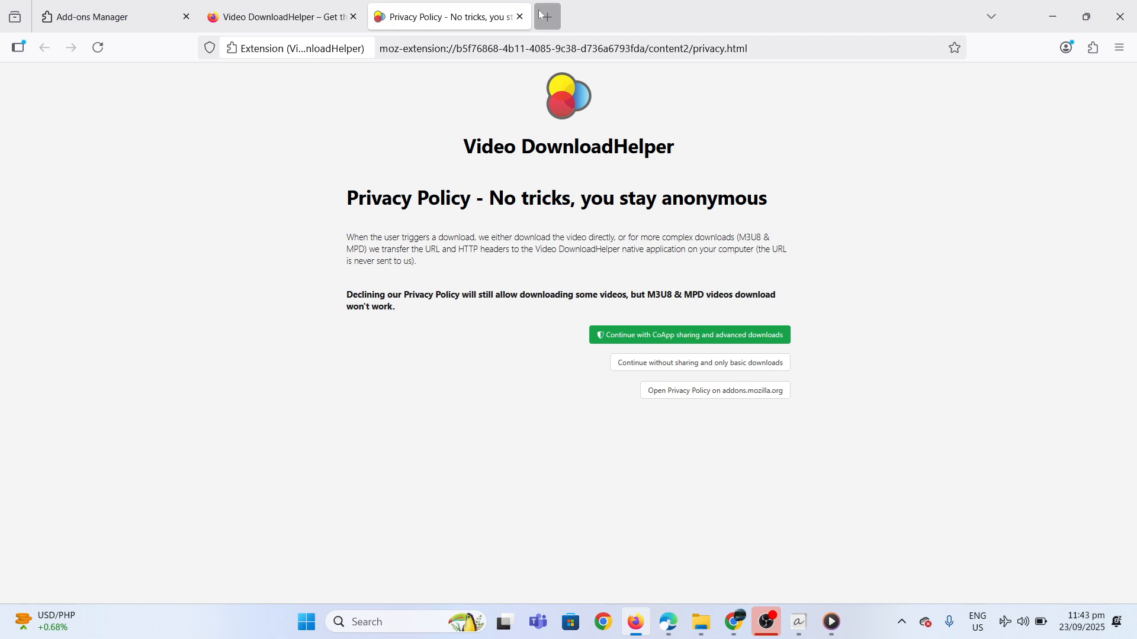
left_click(546, 16)
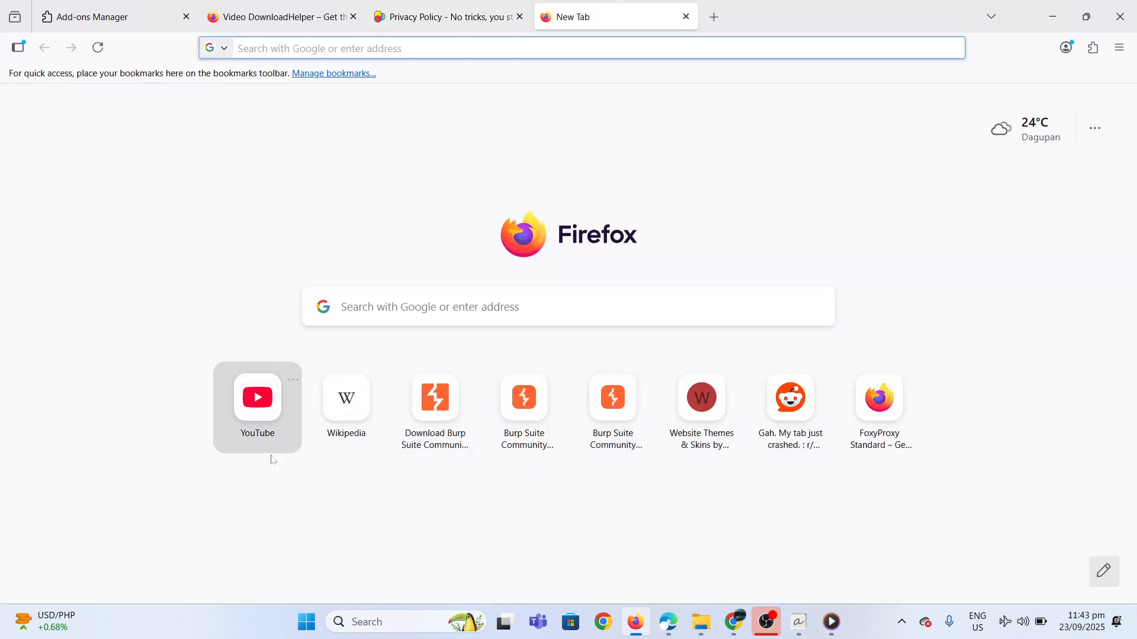
left_click(257, 398)
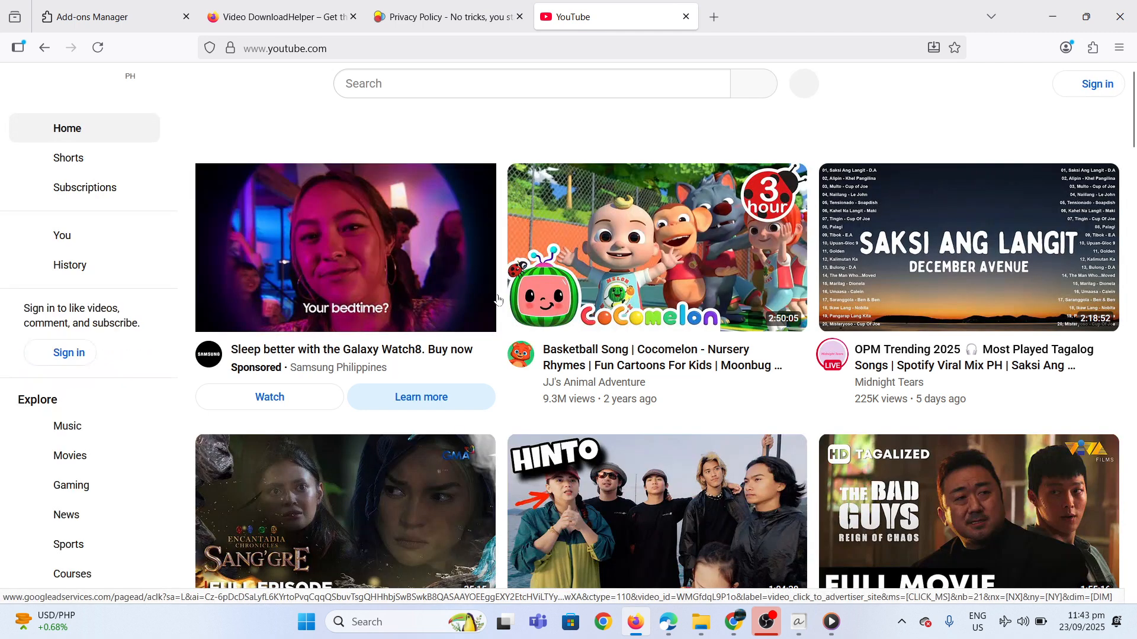
scroll("down", 3)
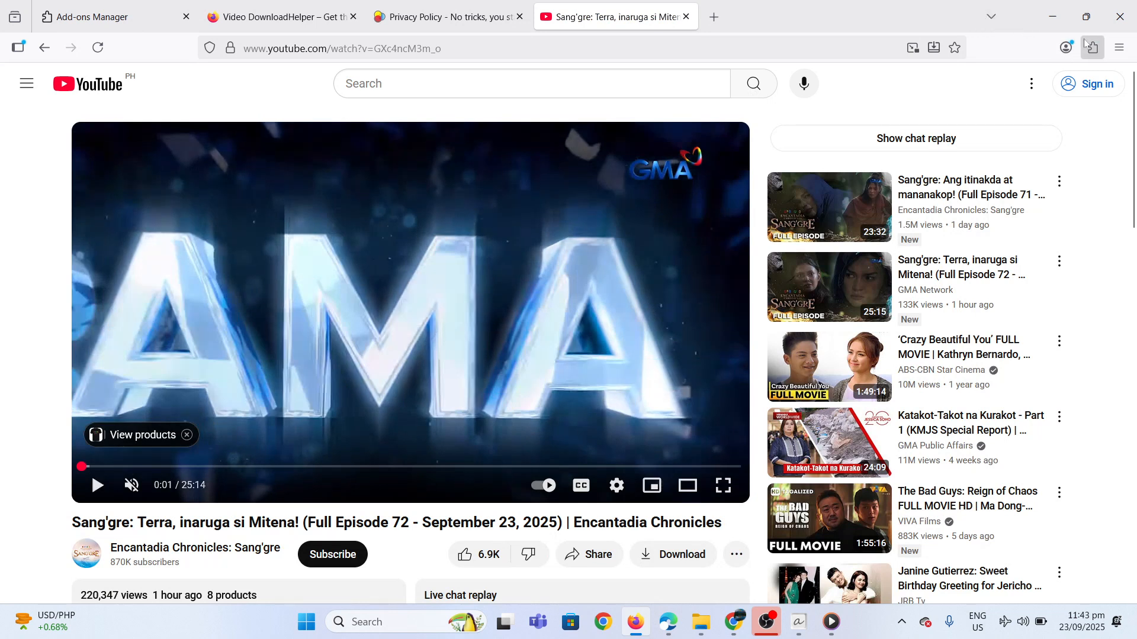
Step: Start a Video DownloadHelper download of the Sang'gre episode as MP4 1080p
left_click(1090, 48)
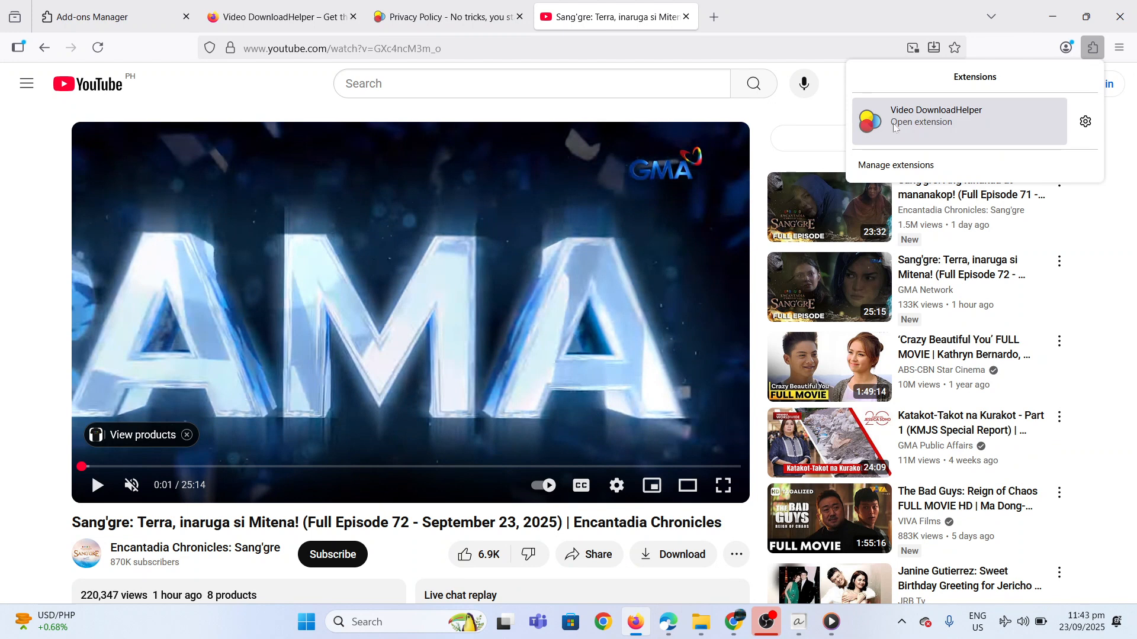
left_click(936, 116)
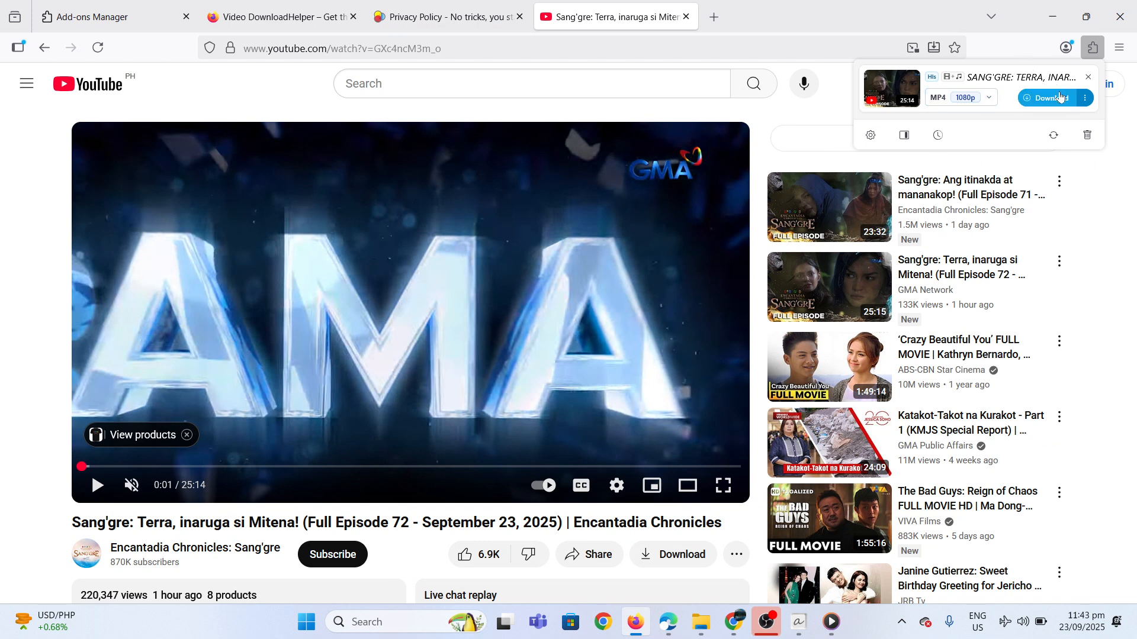
left_click(1047, 98)
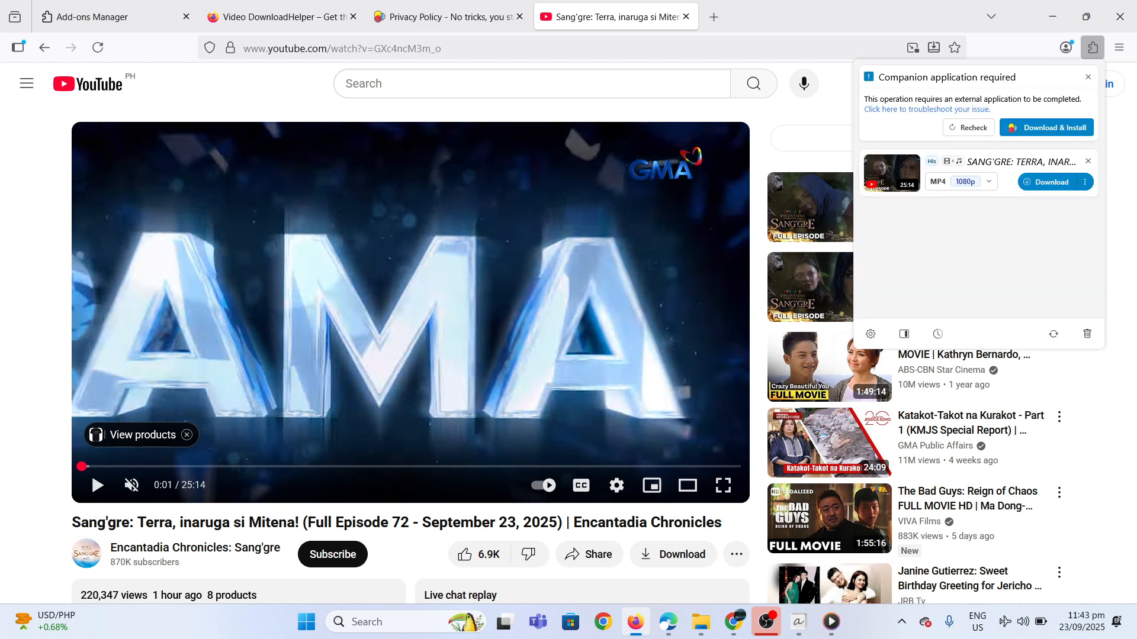
mouse_move(1047, 128)
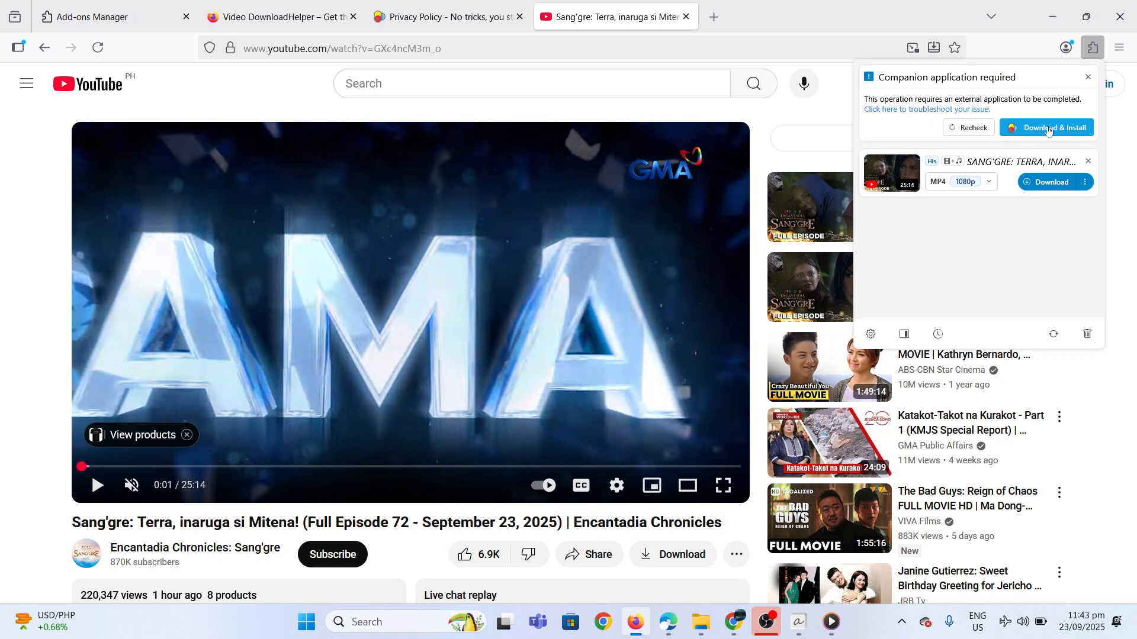
mouse_move(1065, 141)
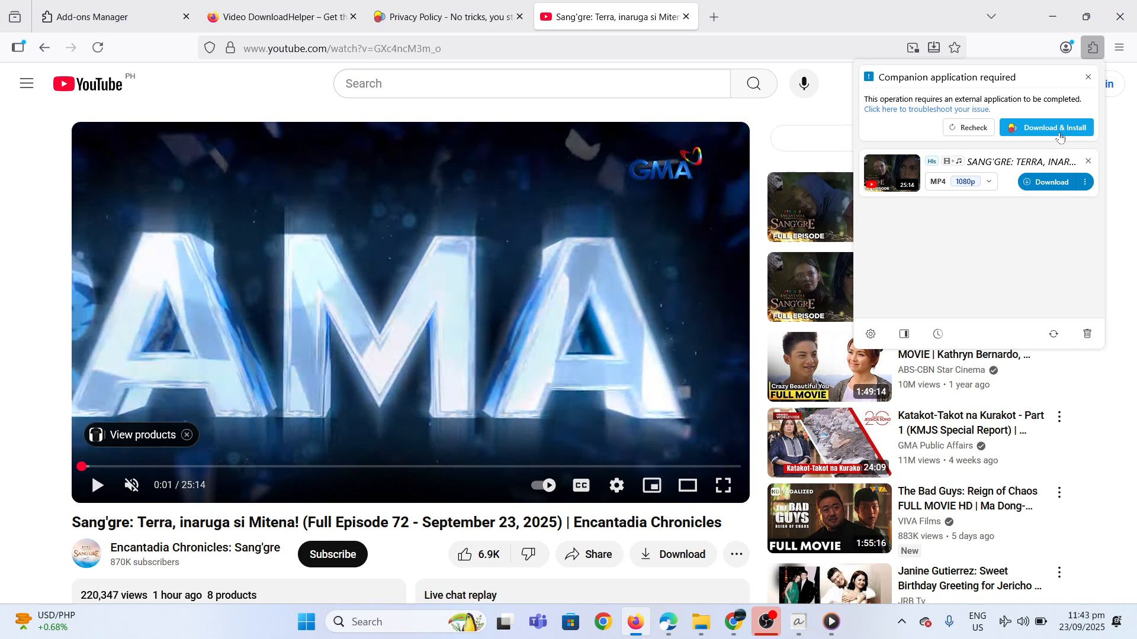
mouse_move(1052, 143)
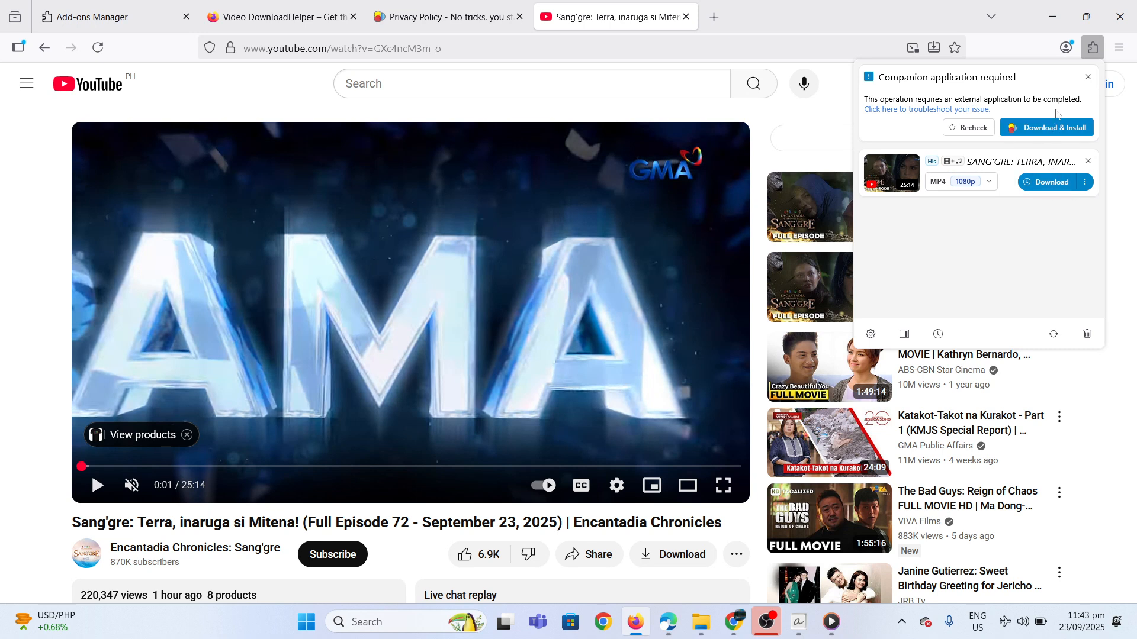
mouse_move(1052, 127)
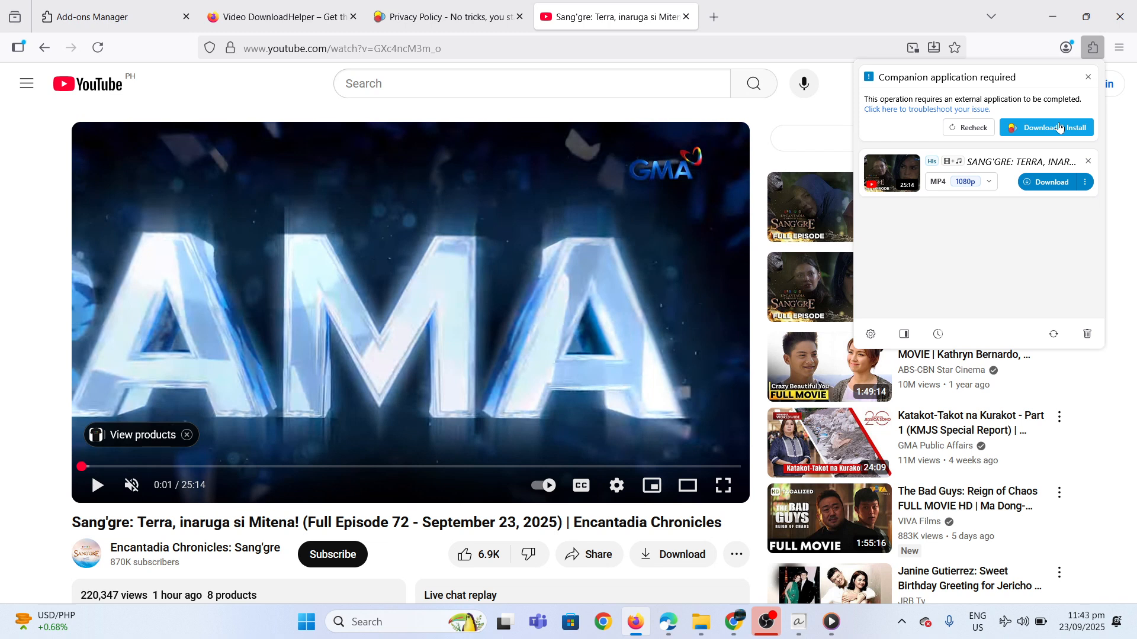
Step: Get the companion app and download the CoApp installer for Windows 8, 10, 11
left_click(1046, 128)
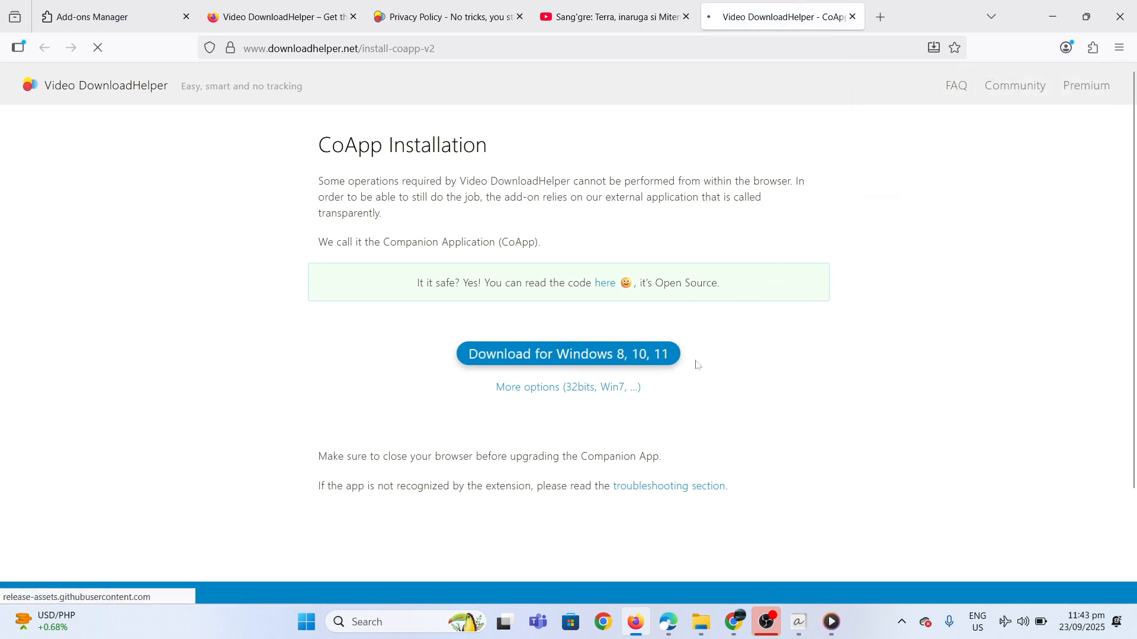
left_click(567, 354)
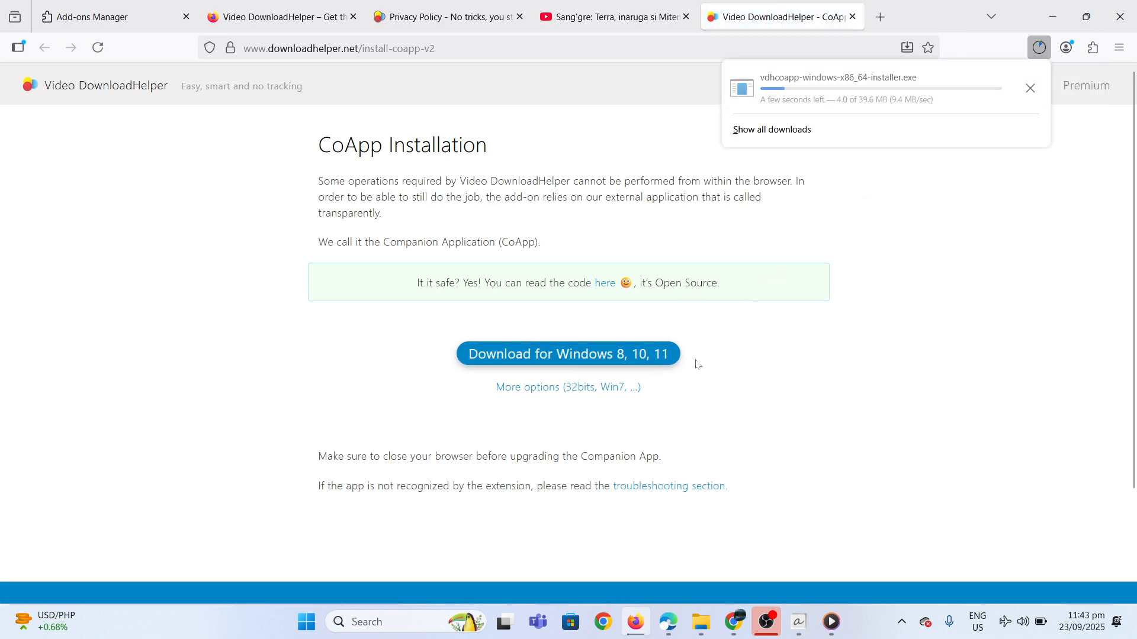